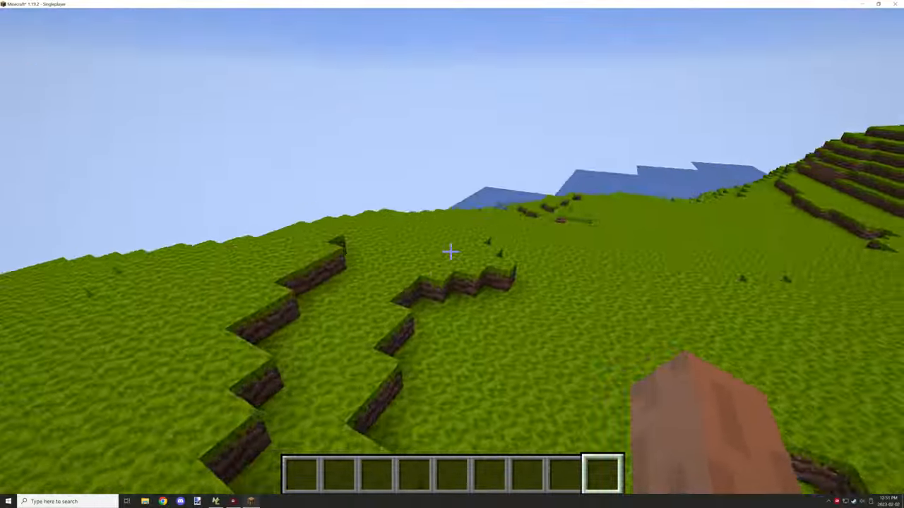
mouse_move(452, 254)
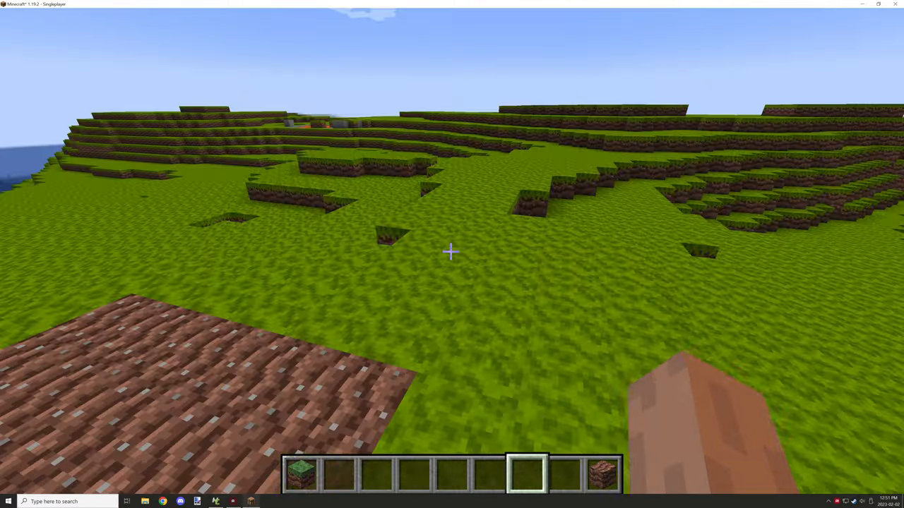
Browse the creative inventory's Decoration Blocks category for test blocks.
key("e")
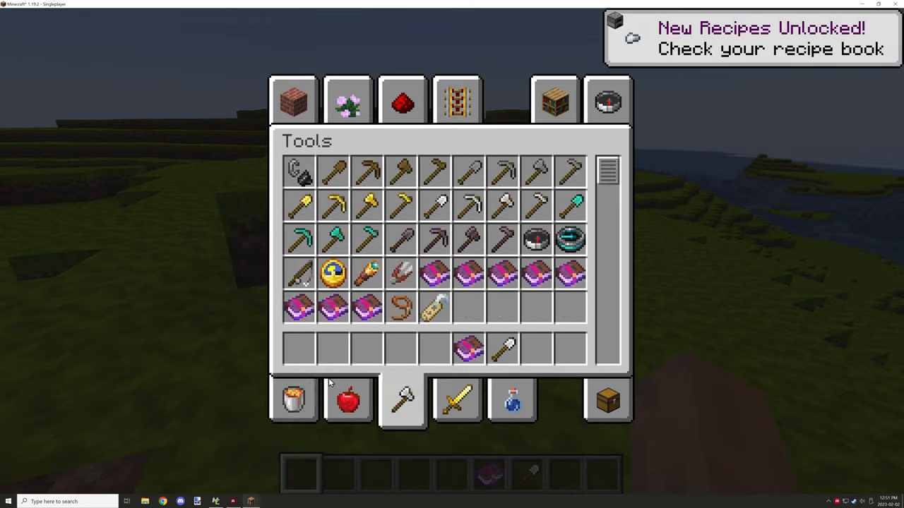
left_click(347, 99)
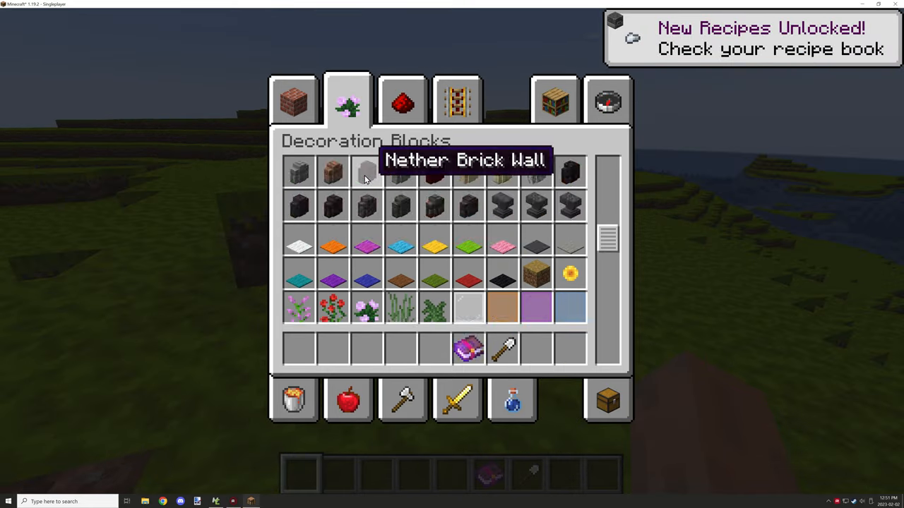
key("e")
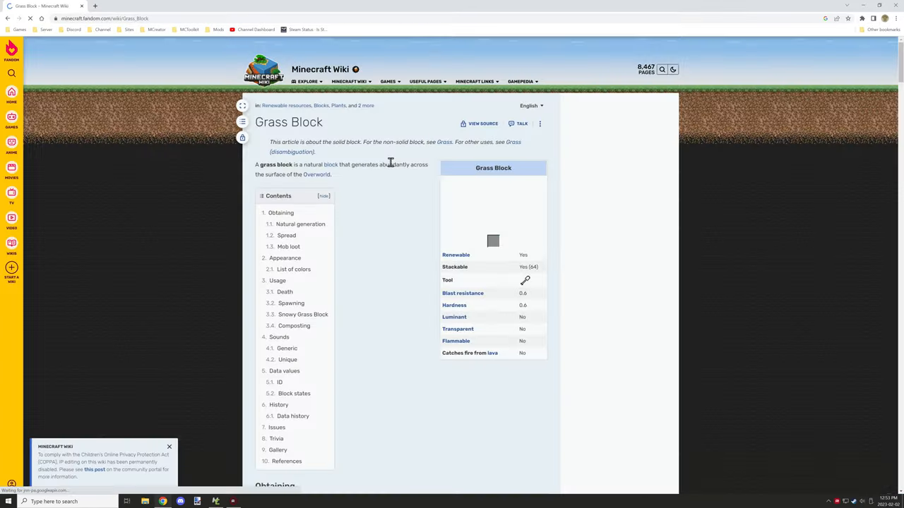
Scroll the Grass Block article down to its Spread section.
scroll("down", 3)
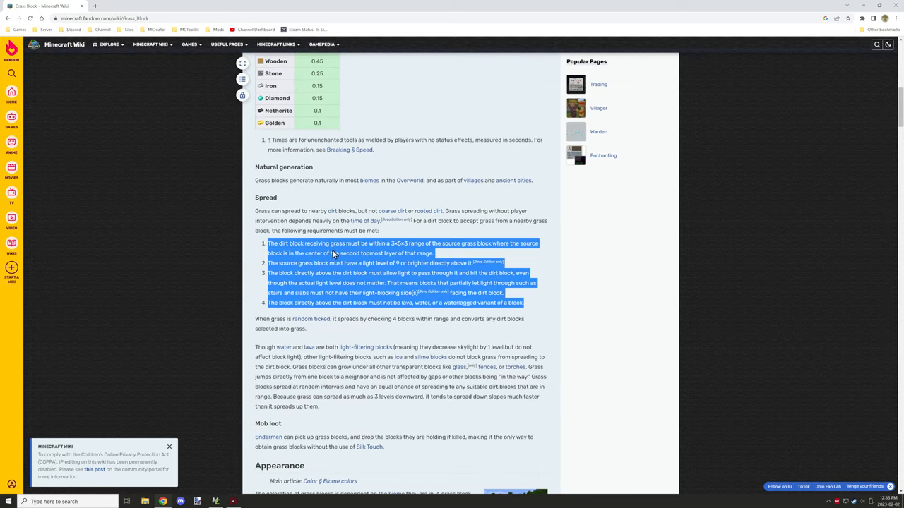
mouse_move(484, 240)
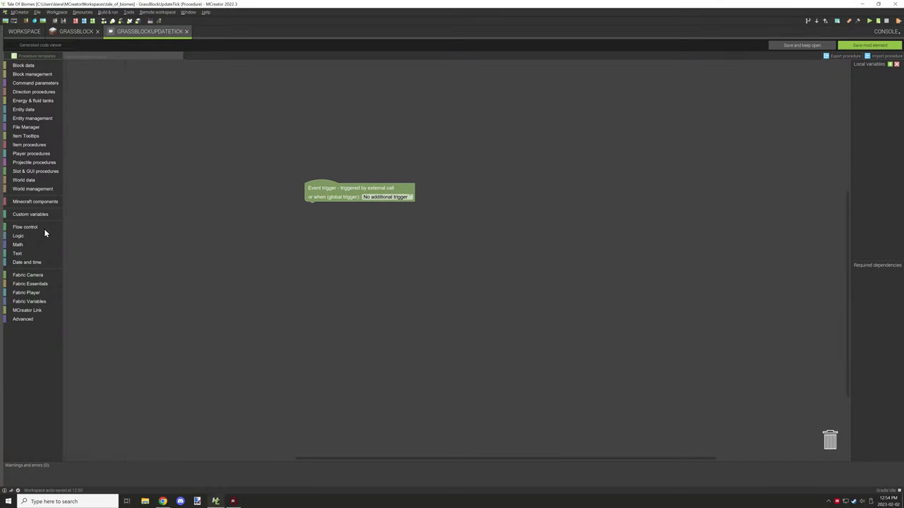
Add local posX/posY/posZ setters and nested repeat loops to the procedure.
left_click(16, 245)
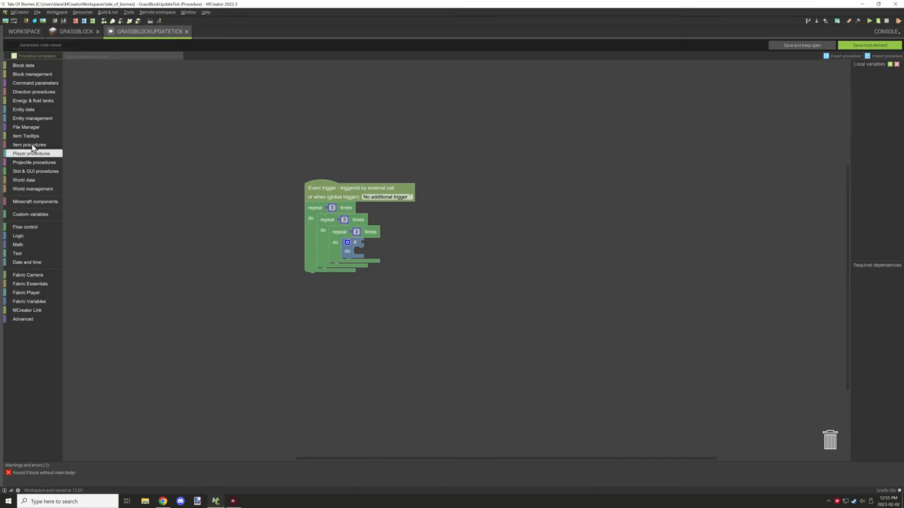
left_click(24, 181)
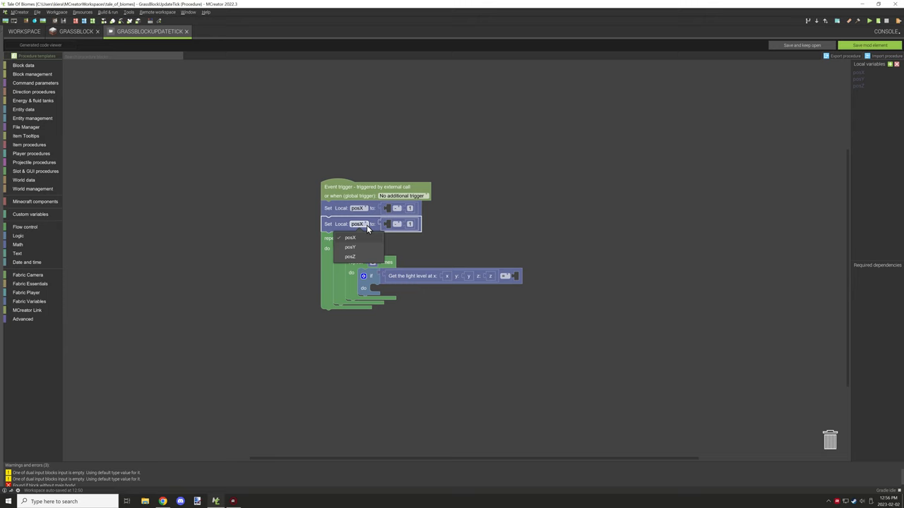
left_click(350, 247)
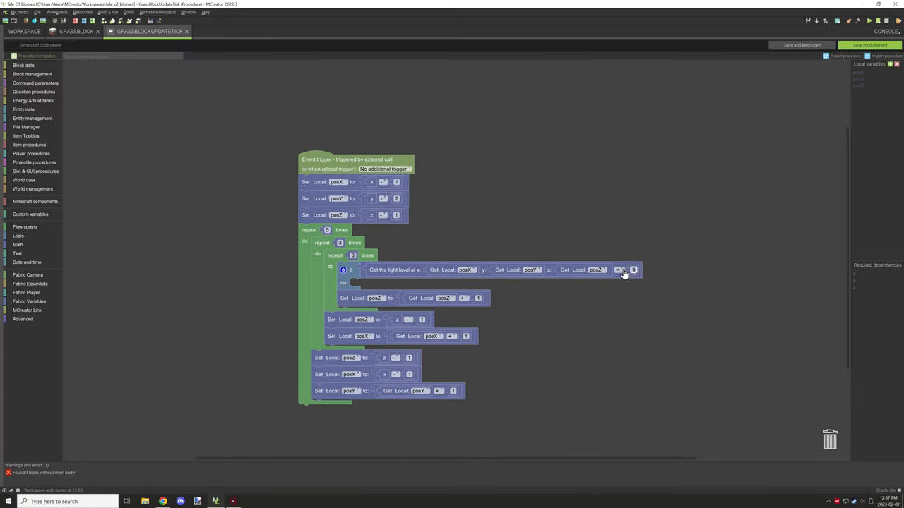
Add an If checking Get light level at the offset x y z position.
left_click(162, 502)
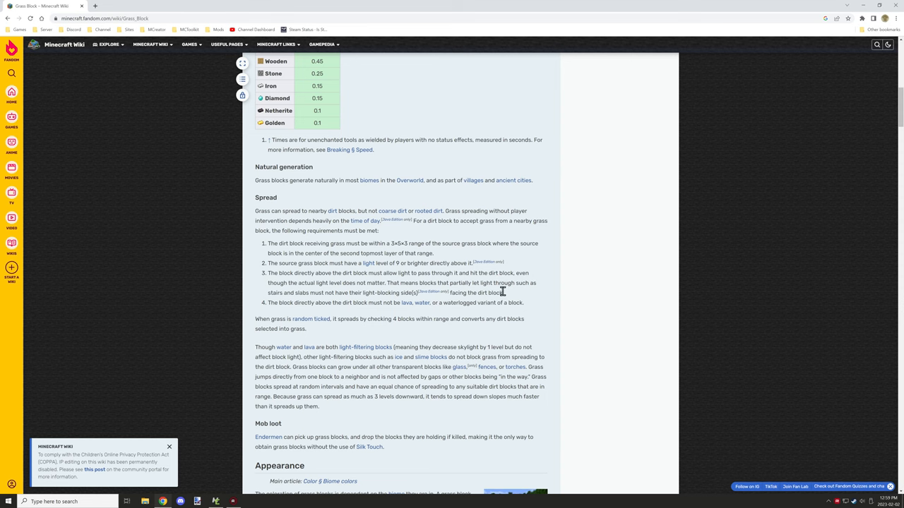
left_click(215, 501)
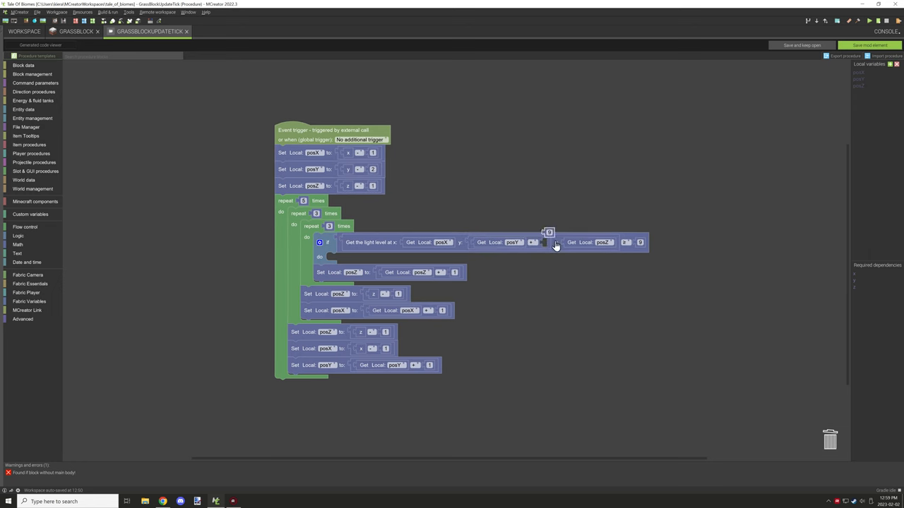
Extend the light condition with an AND on a Get block material check.
left_click(23, 181)
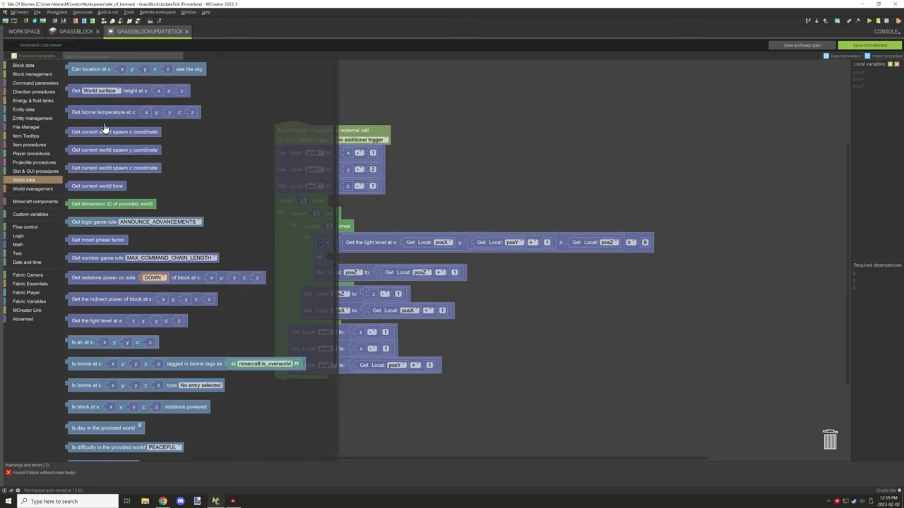
scroll("down", 3)
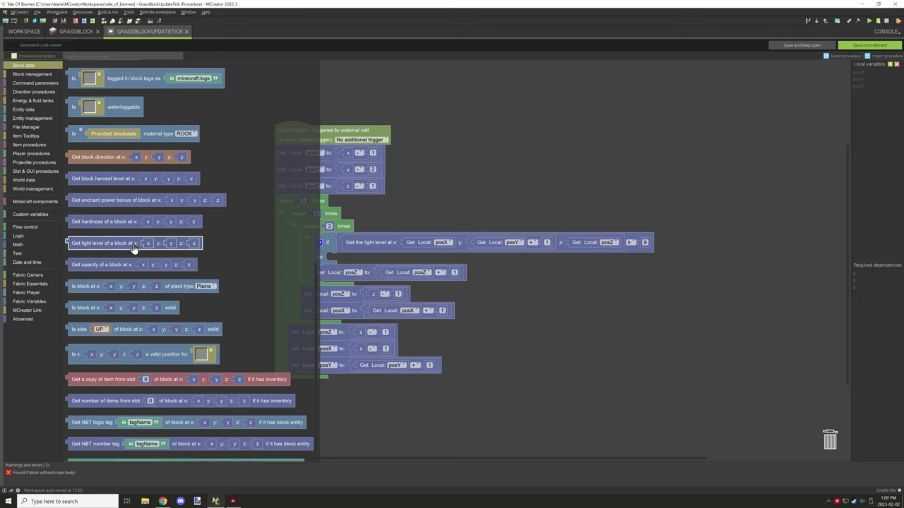
scroll("down", 3)
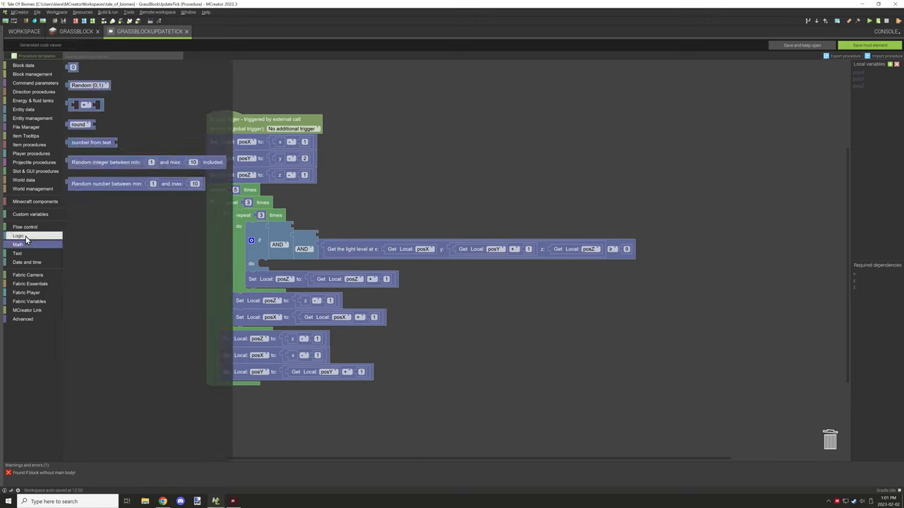
Create logic local variable foundBlock and set it true on a match.
left_click(18, 235)
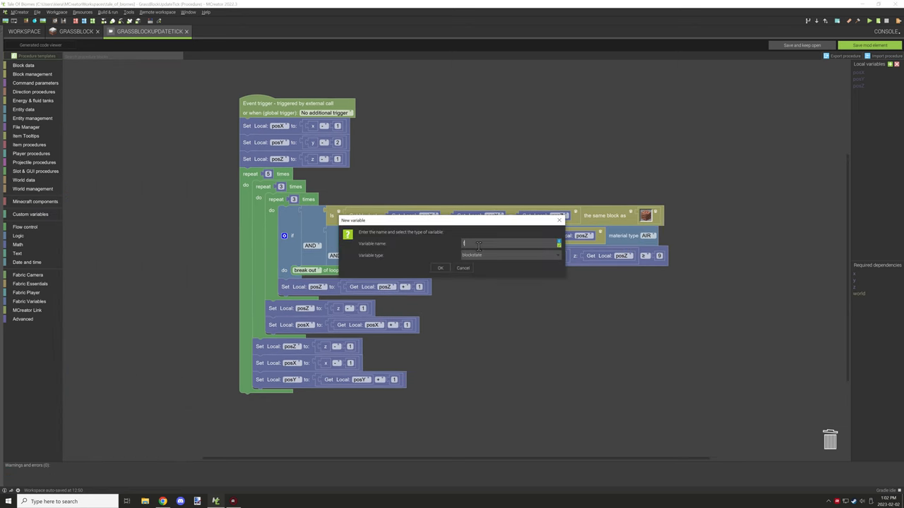
left_click(440, 268)
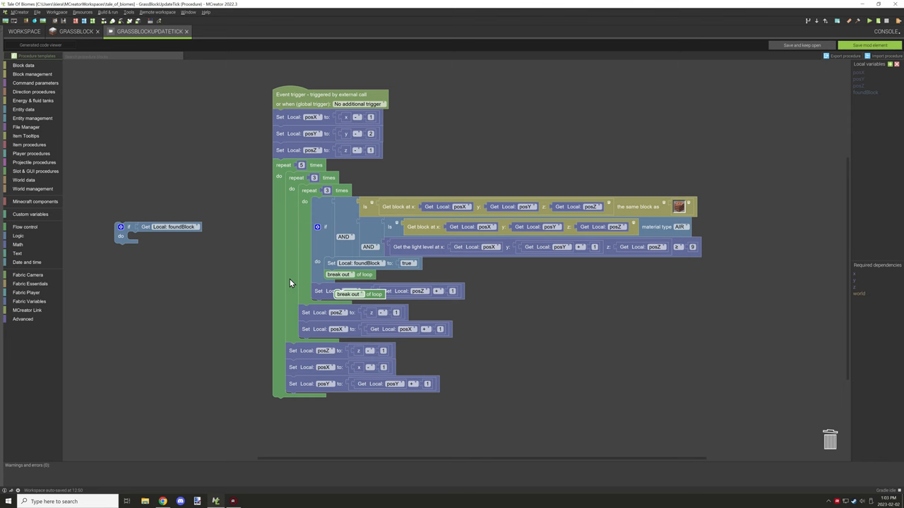
right_click(293, 237)
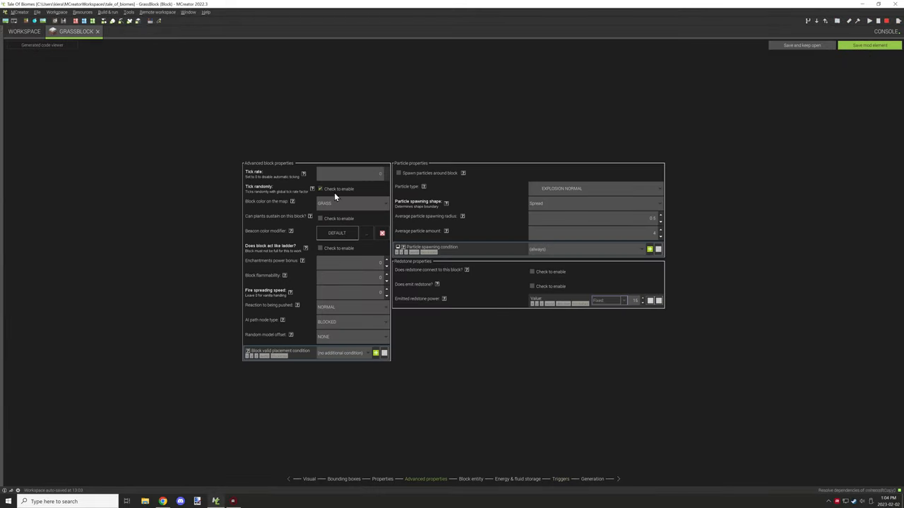
Add the common DirtBlocks tag to the workspace from the top folder.
left_click(23, 31)
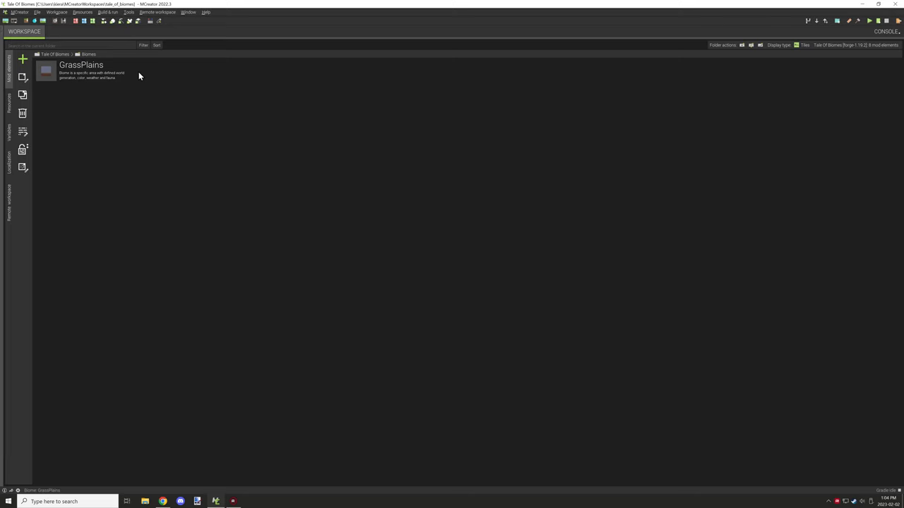
double_click(80, 68)
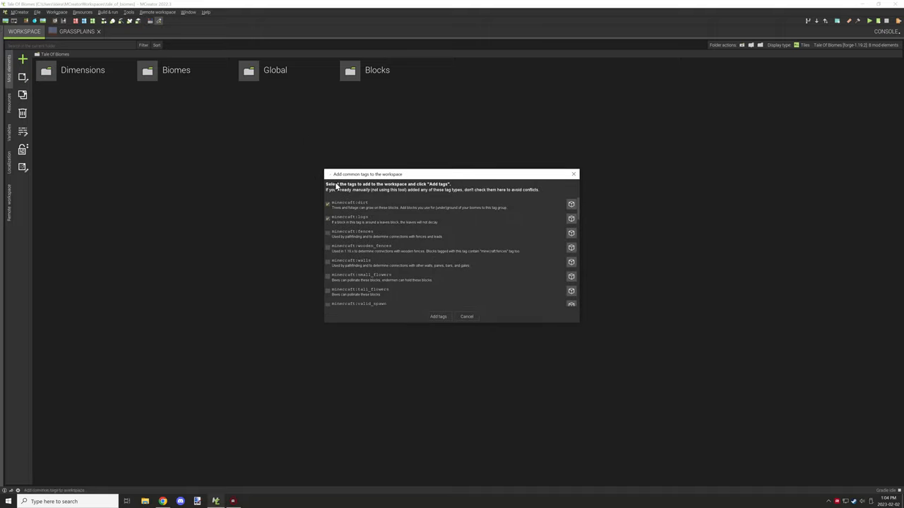
left_click(437, 316)
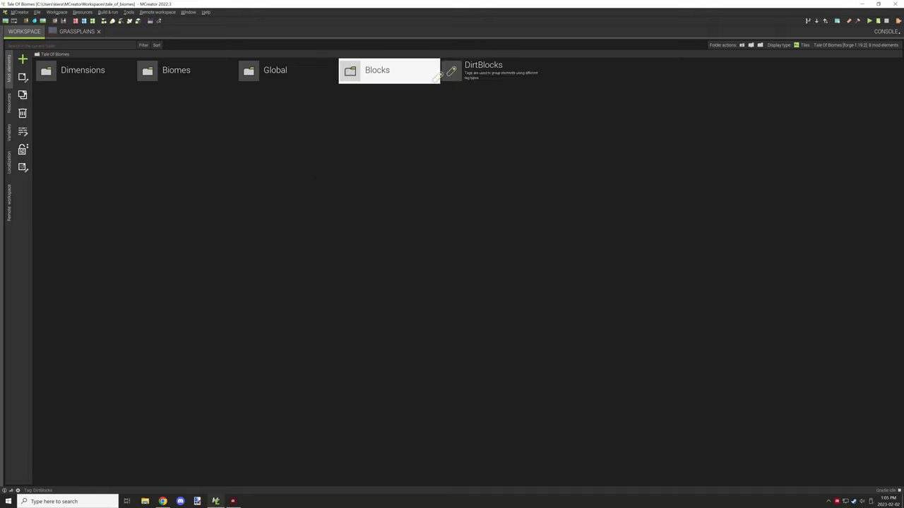
double_click(482, 70)
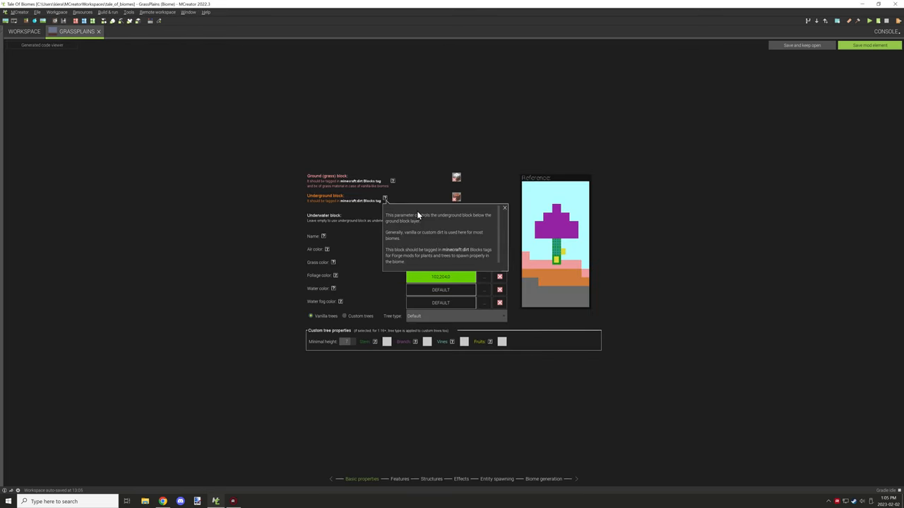
mouse_move(393, 180)
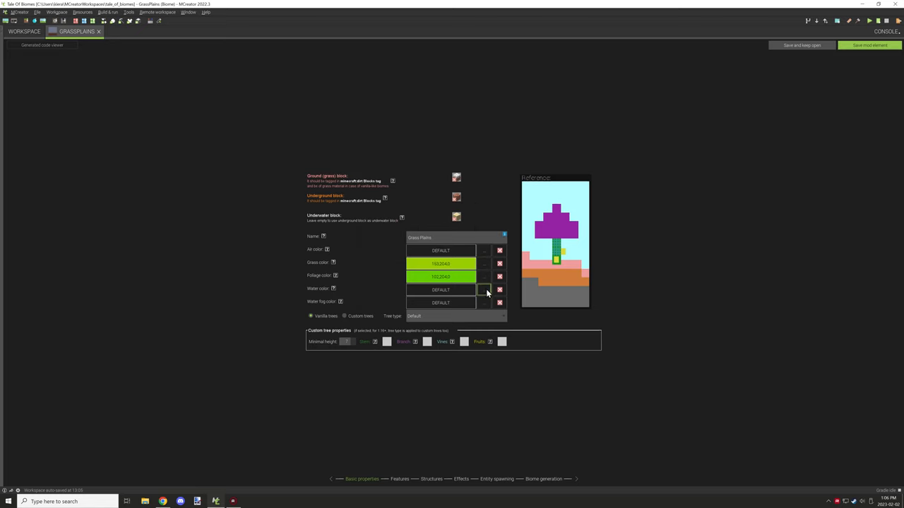
Pick a new water colour for the GrassPlains biome.
left_click(483, 289)
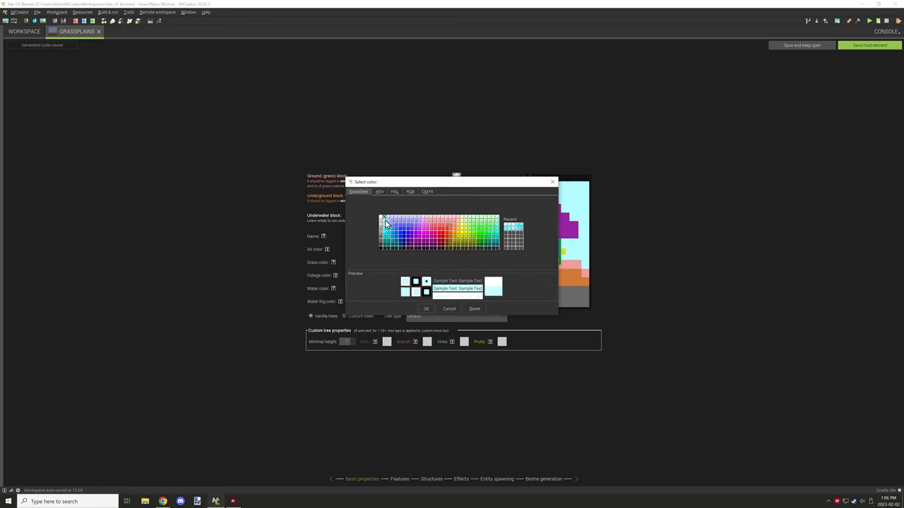
left_click(387, 227)
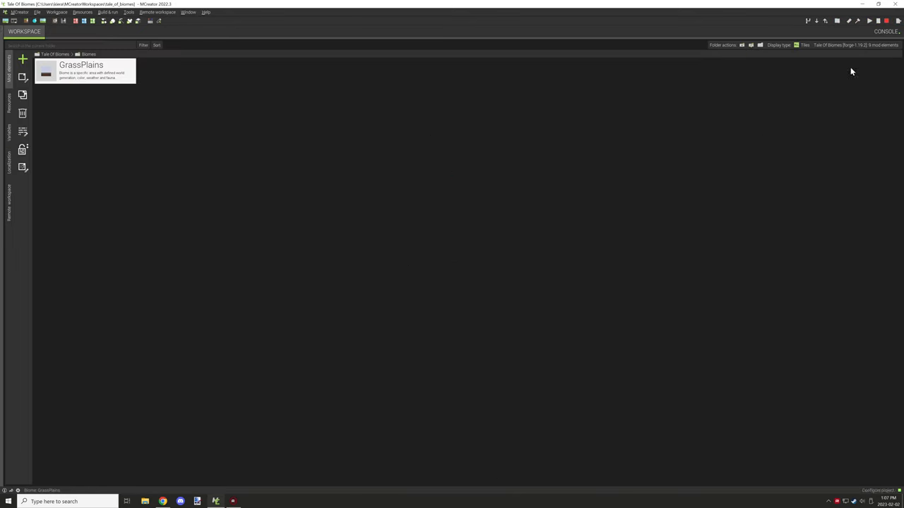
mouse_move(870, 21)
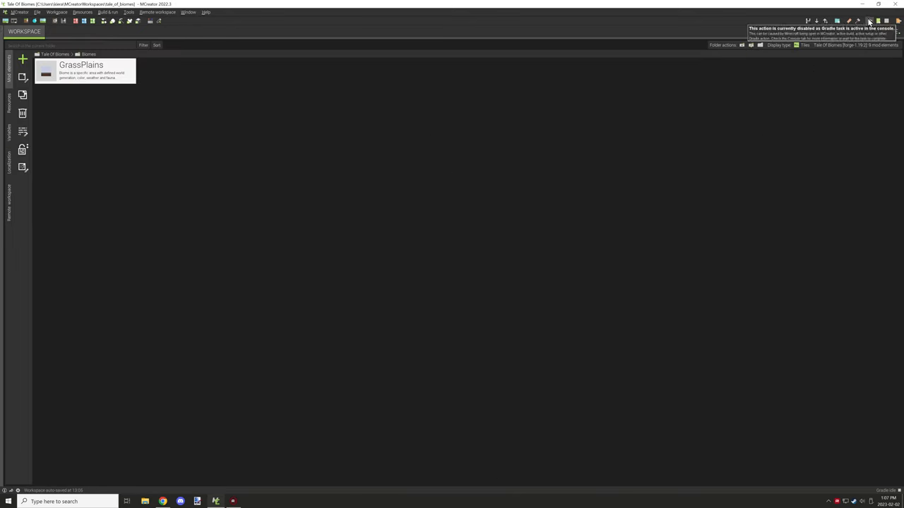
mouse_move(720, 141)
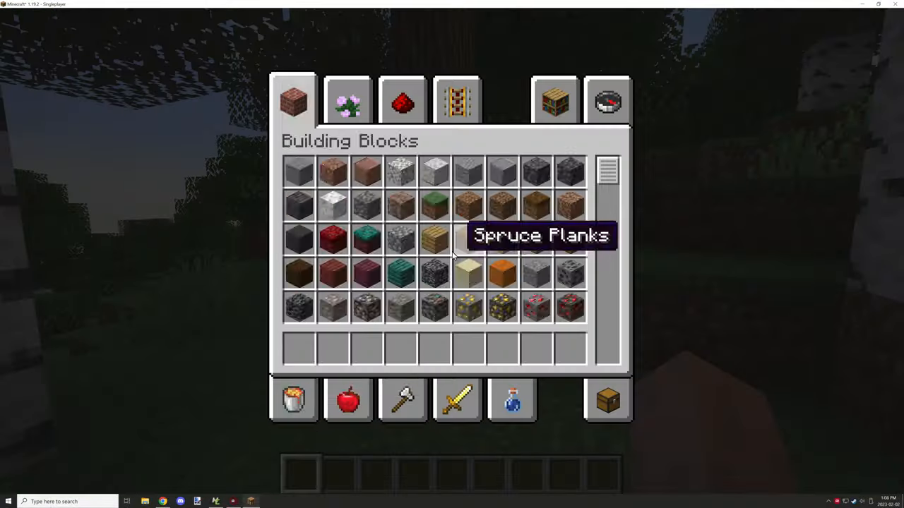
Take test blocks and a tool from the creative inventory.
left_click(348, 99)
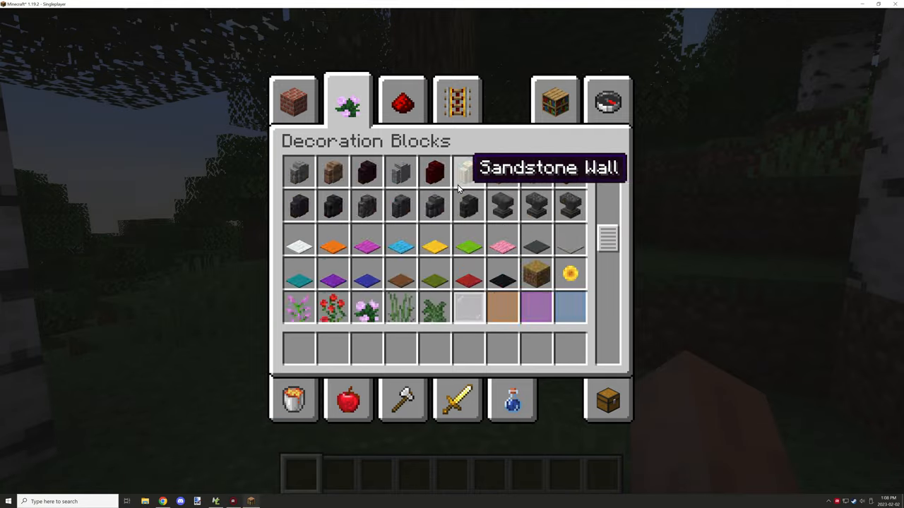
key("Escape")
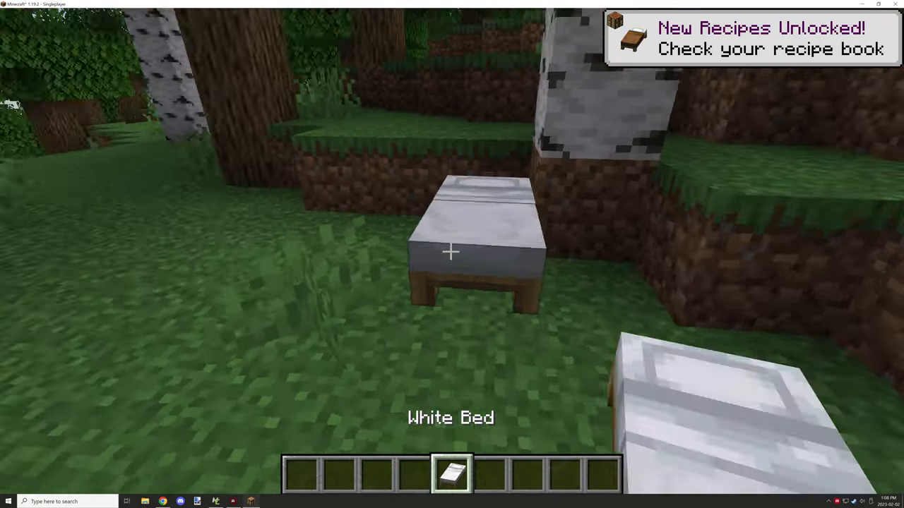
key("e")
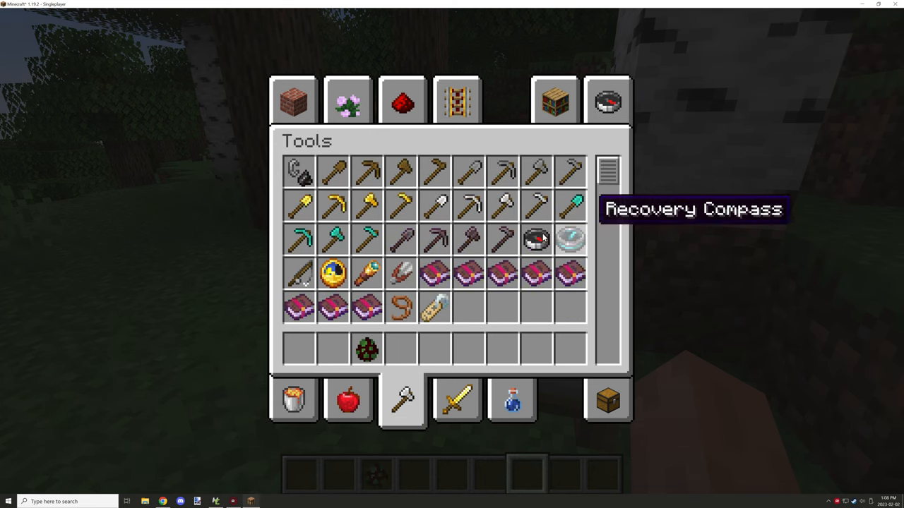
left_click(457, 401)
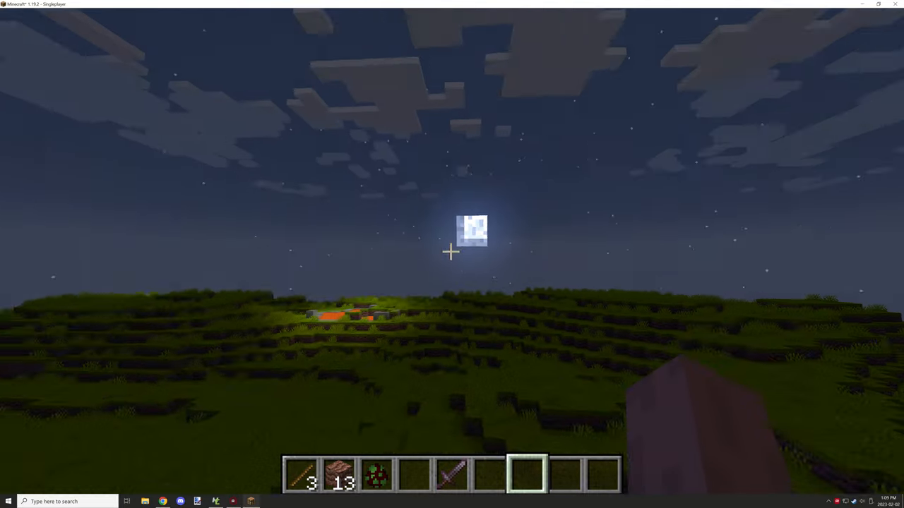
mouse_move(451, 254)
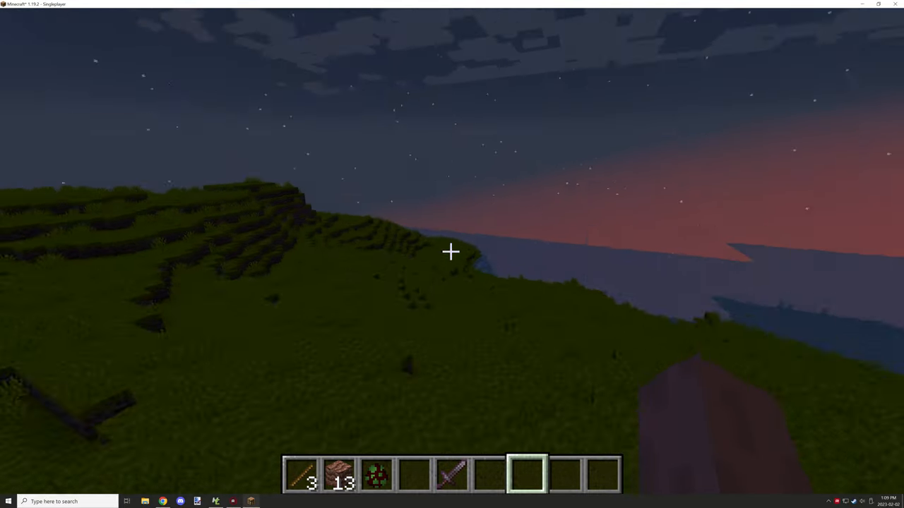
Set the time to 1000 in chat, build the dirt test patch, then leave the world.
type("/time set 1000")
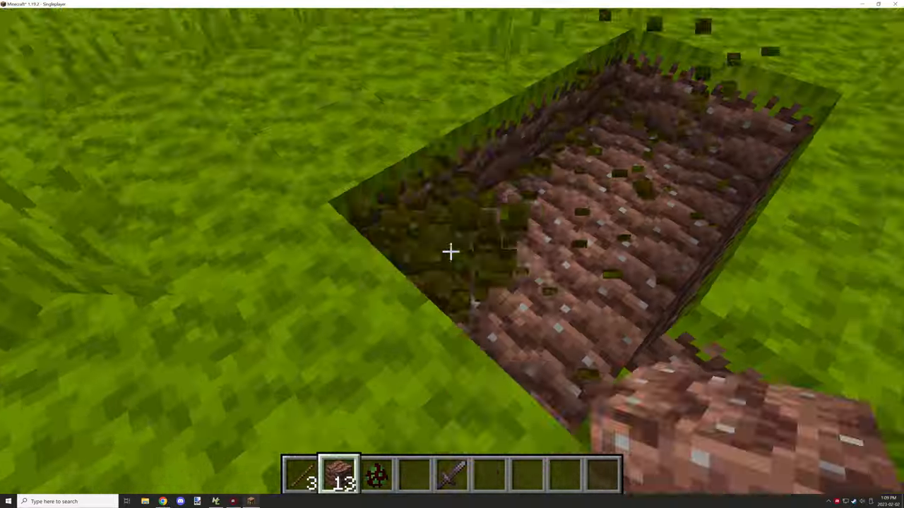
mouse_move(452, 251)
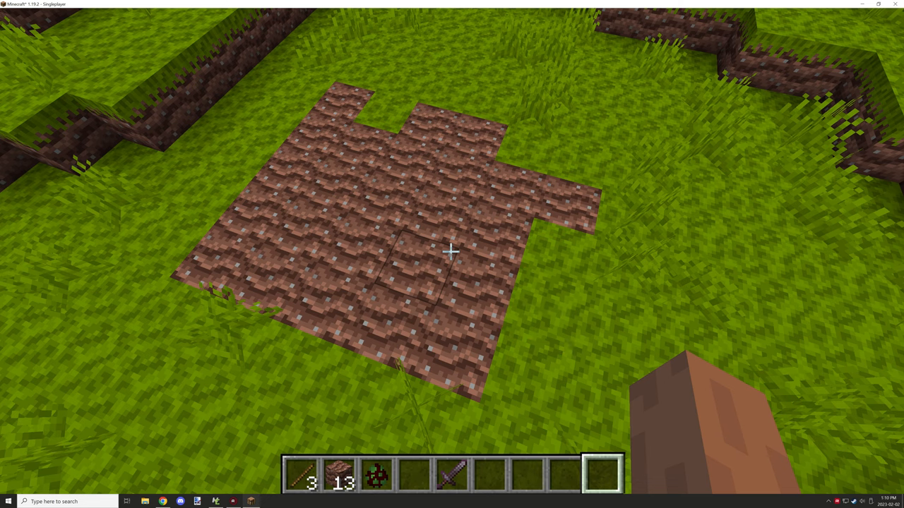
mouse_move(452, 251)
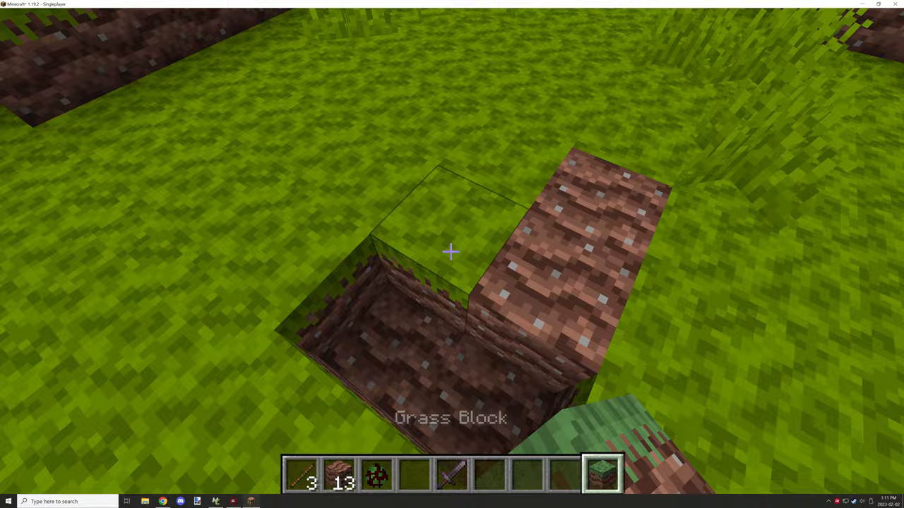
key("Escape")
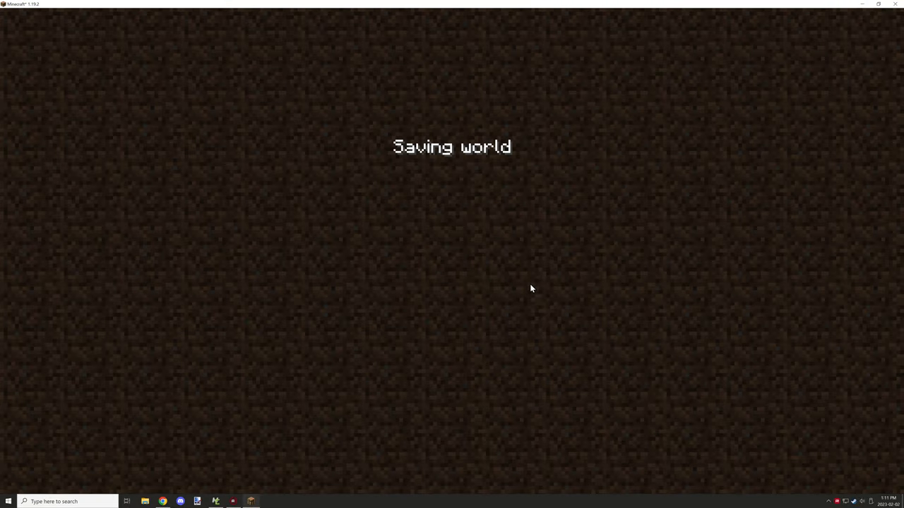
mouse_move(526, 306)
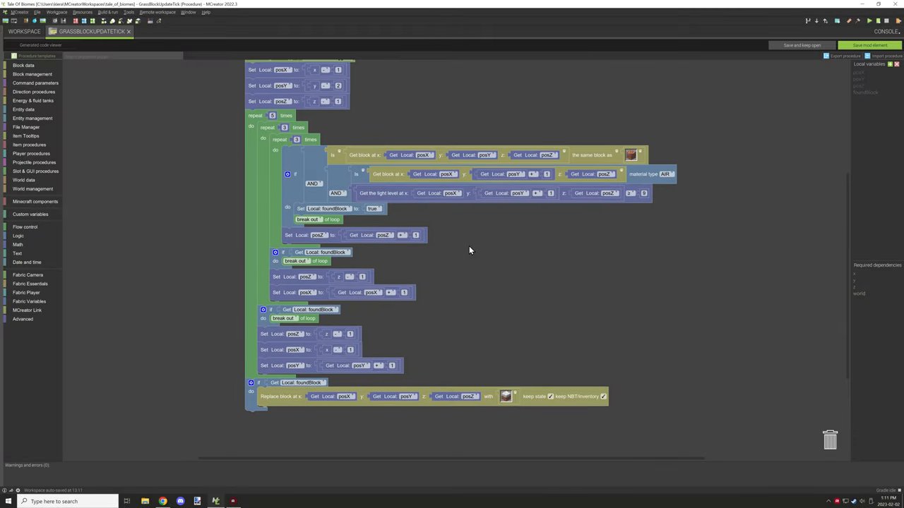
Duplicate the Get block condition and add a Get opacity check before replacing with dirt.
scroll("down", 3)
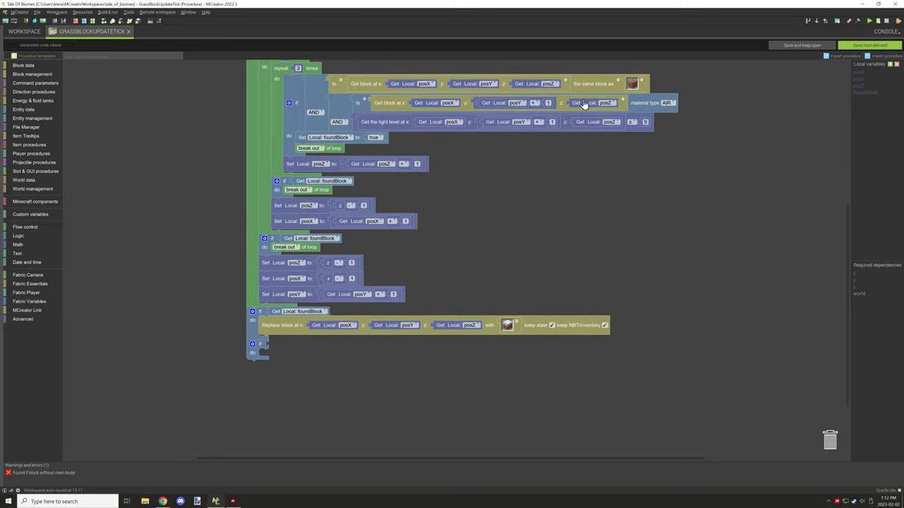
right_click(364, 348)
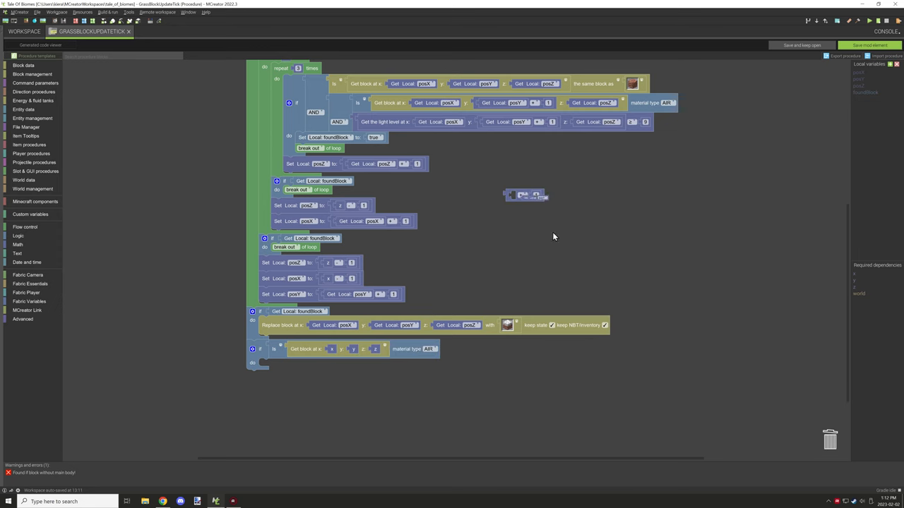
left_click(34, 201)
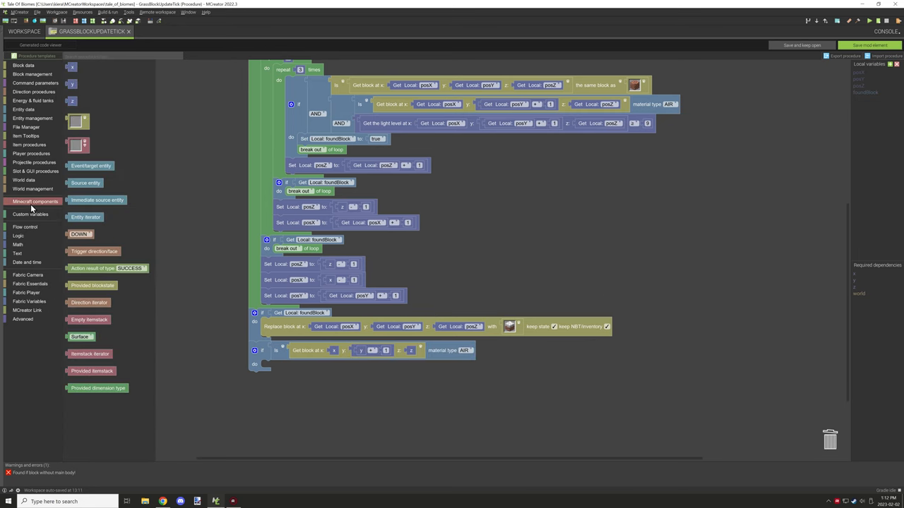
left_click(23, 181)
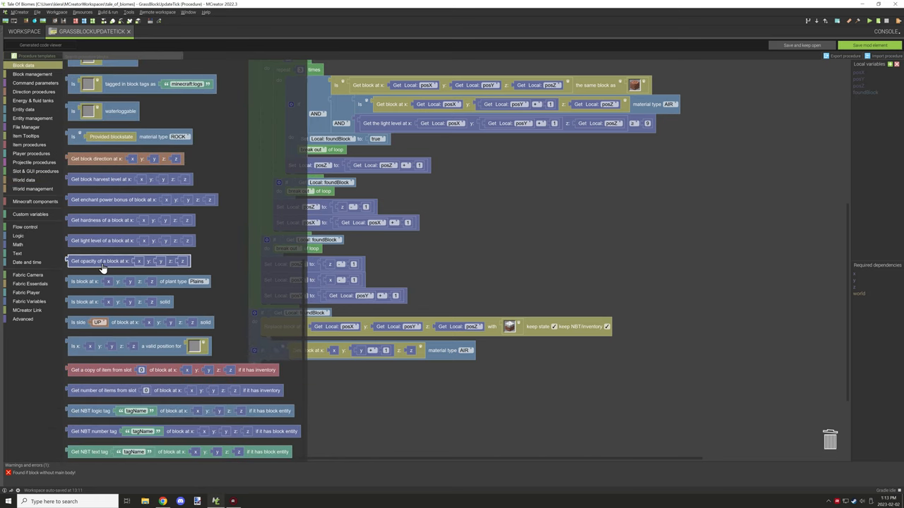
mouse_move(91, 266)
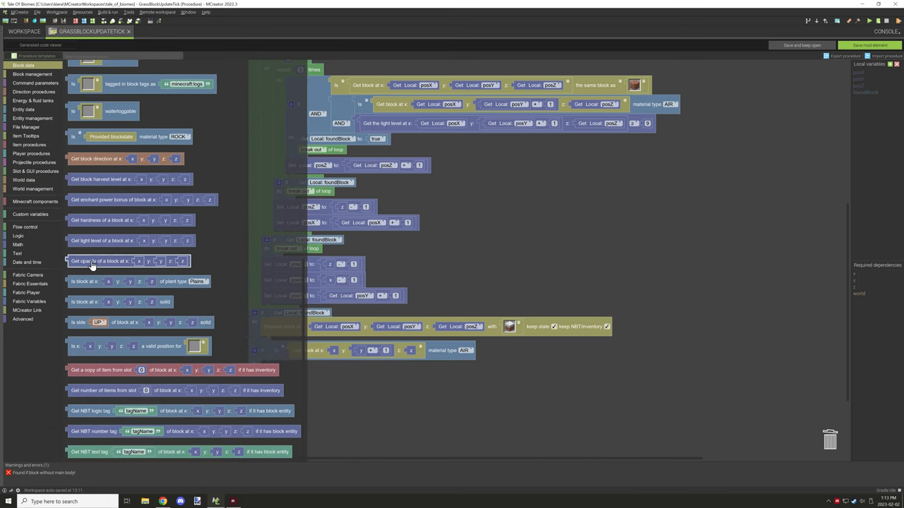
left_click(26, 227)
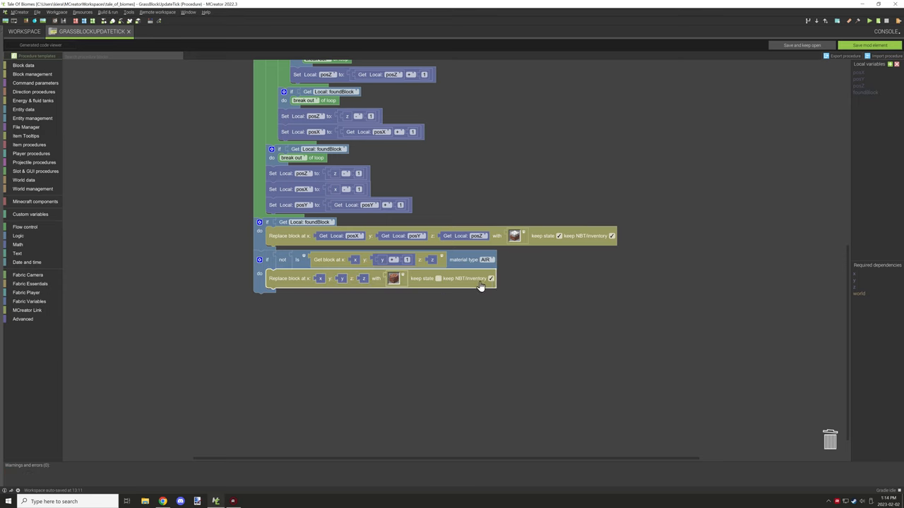
left_click(76, 31)
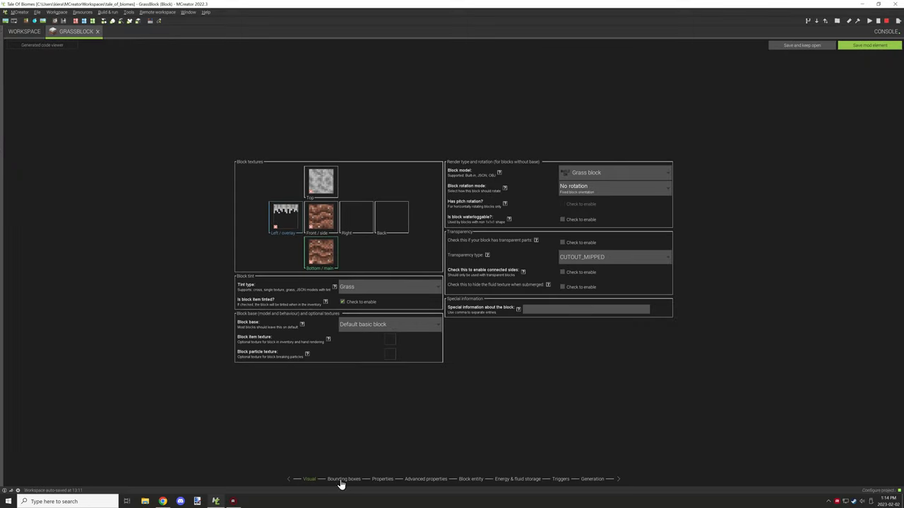
Open the grass block's linked trigger-only procedure and run the client.
left_click(381, 479)
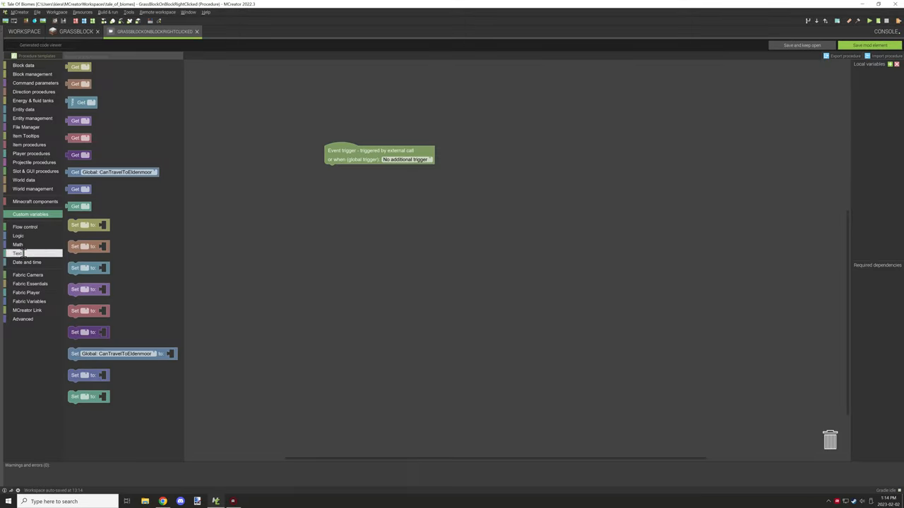
left_click(17, 235)
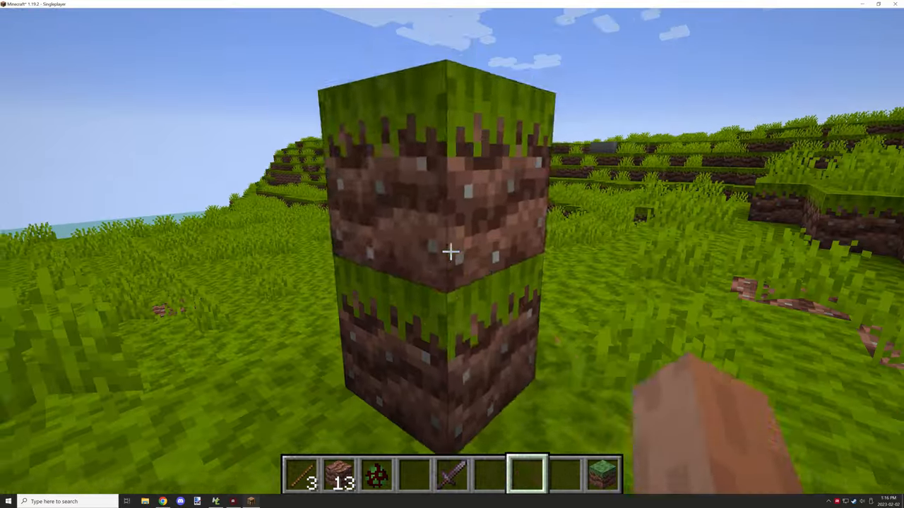
mouse_move(452, 251)
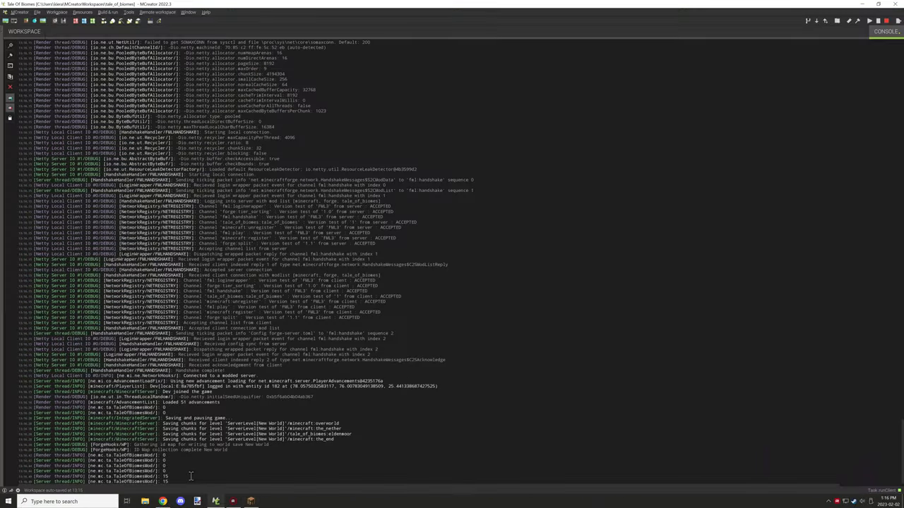
mouse_move(251, 501)
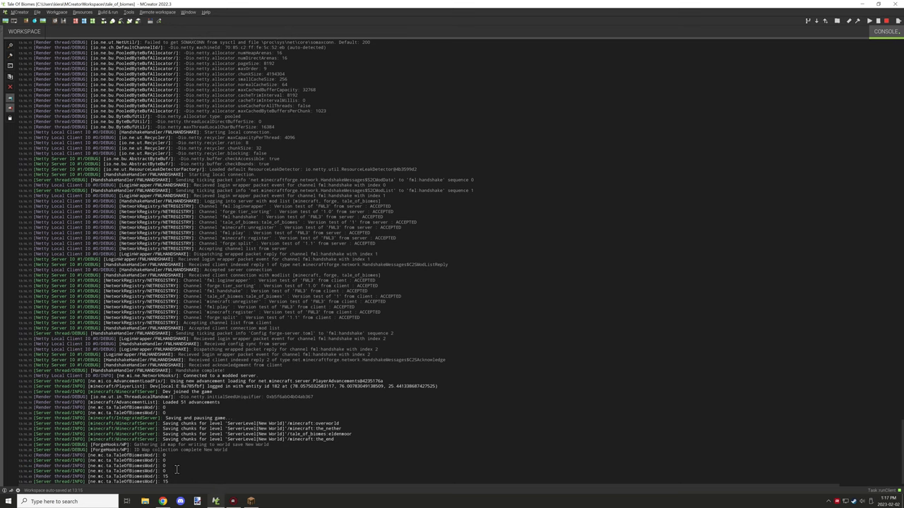
Compare with the wiki spread rules, break the pit block in-game, then return to MCreator.
left_click(215, 502)
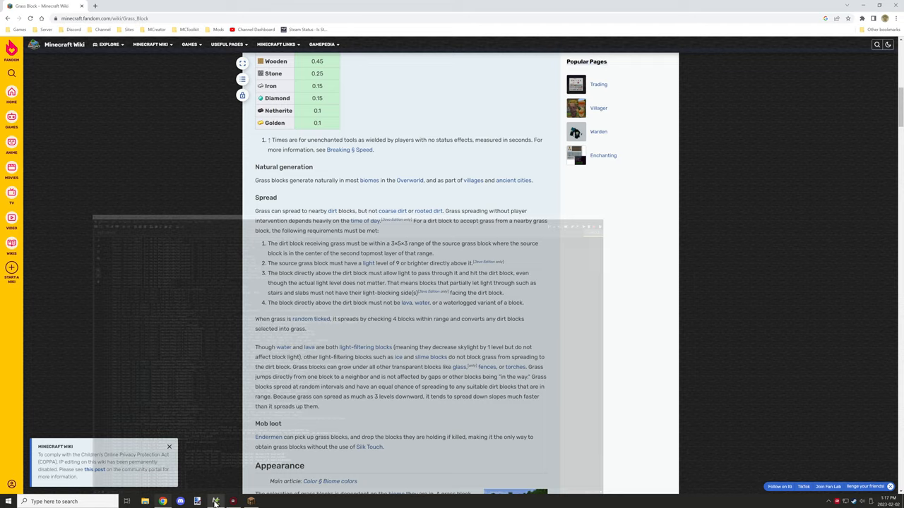
left_click(876, 43)
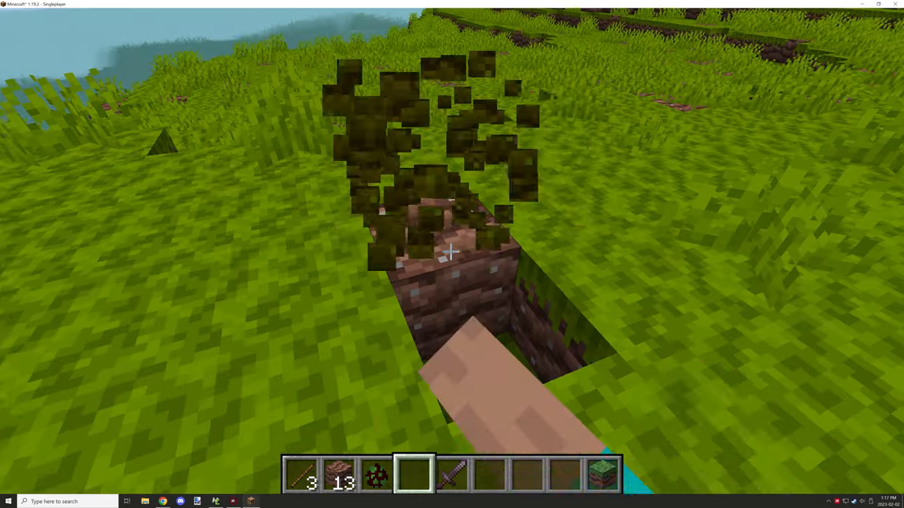
left_click(452, 254)
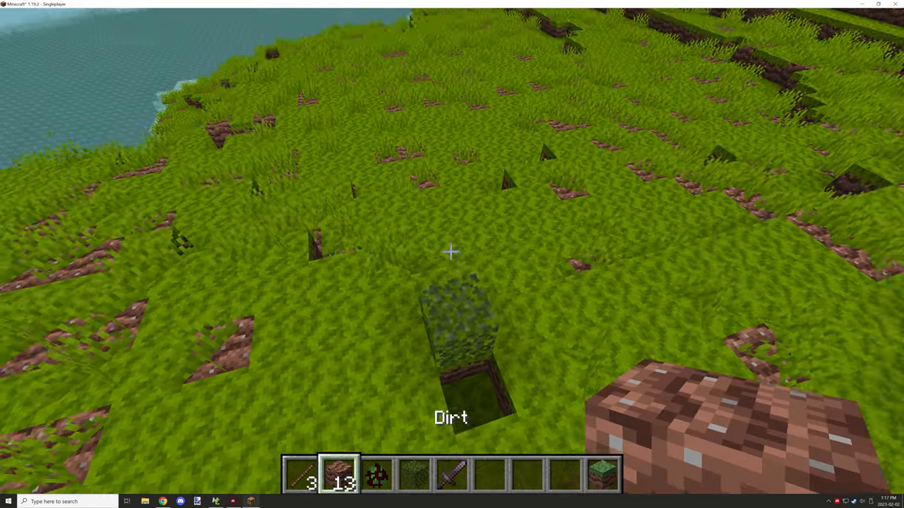
key("e")
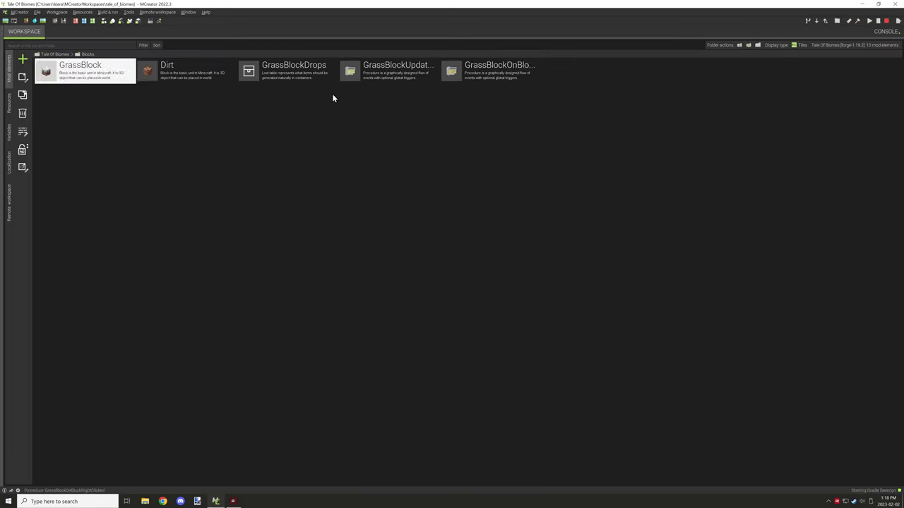
Review the Dirt block's settings and edit the block in the grass procedure's dirt-replacement condition.
double_click(398, 70)
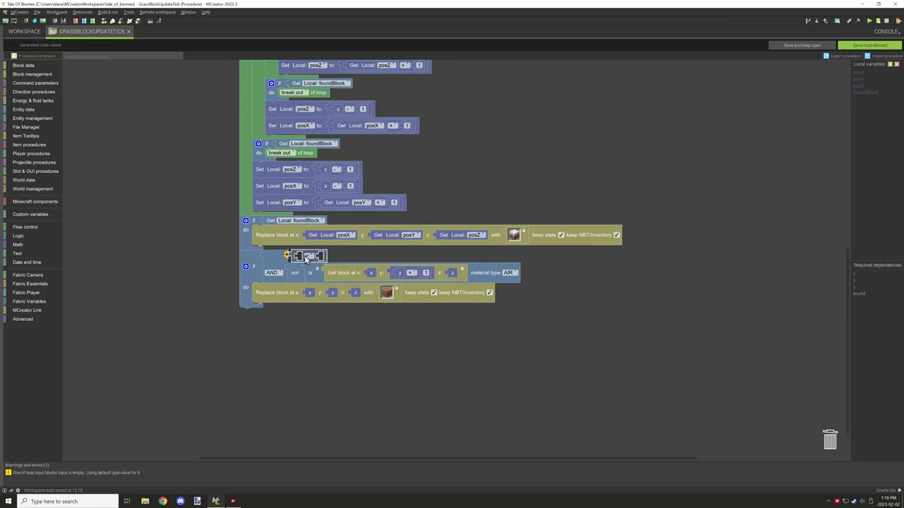
left_click(153, 31)
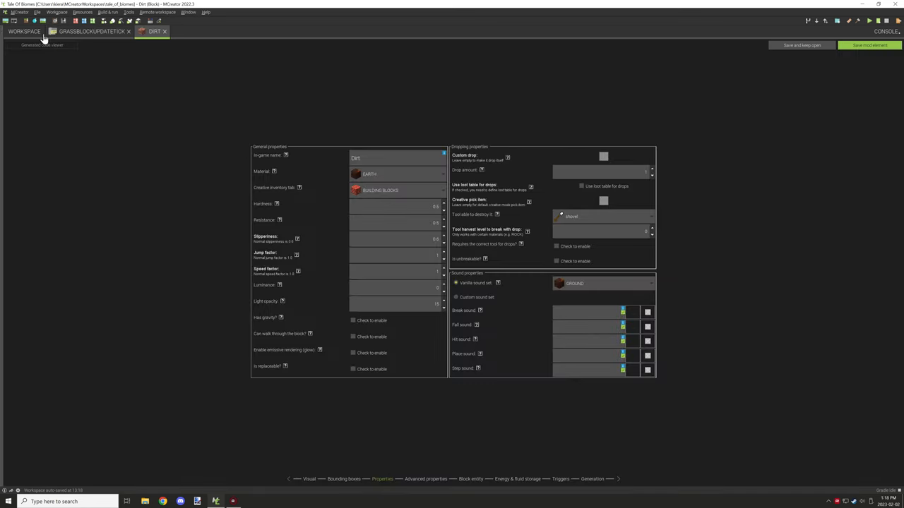
left_click(88, 31)
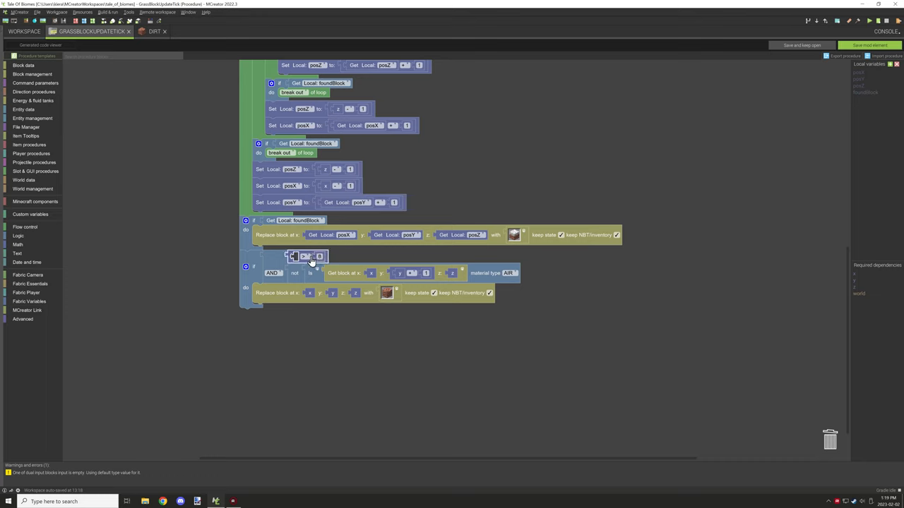
left_click(29, 214)
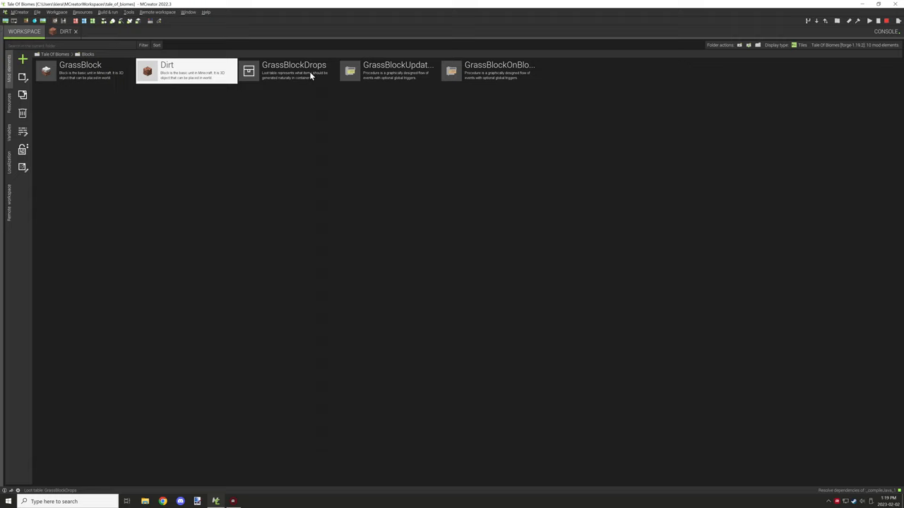
Set up the grass block's right-click procedure to print the block's opacity, then run the client.
double_click(499, 71)
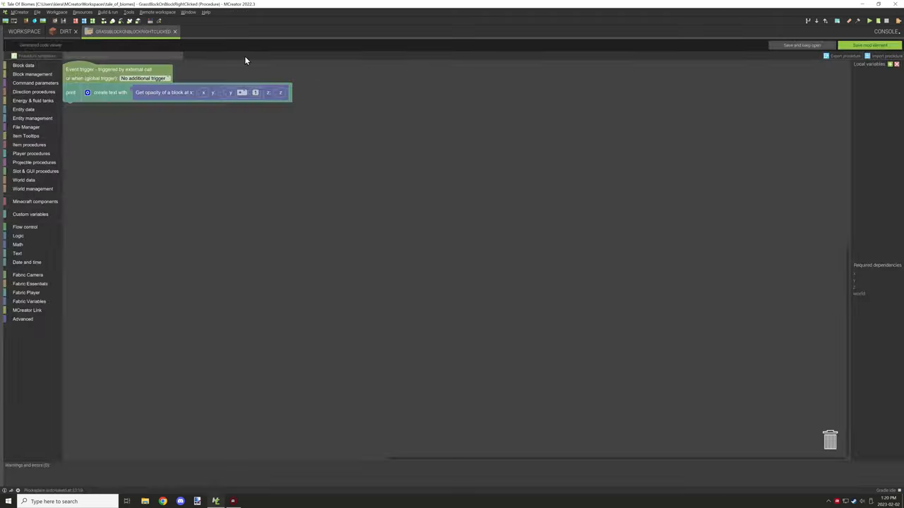
left_click(65, 31)
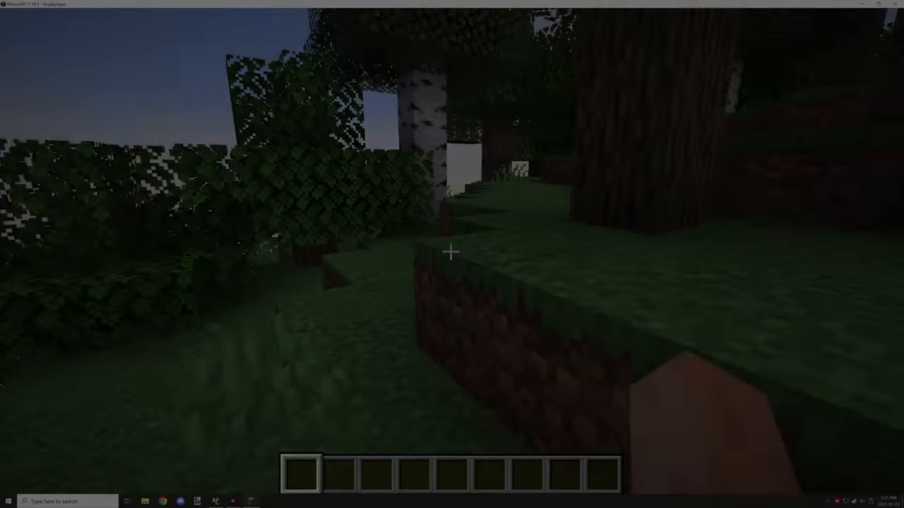
Take an item from the creative inventory's Miscellaneous tab into the hotbar.
key("e")
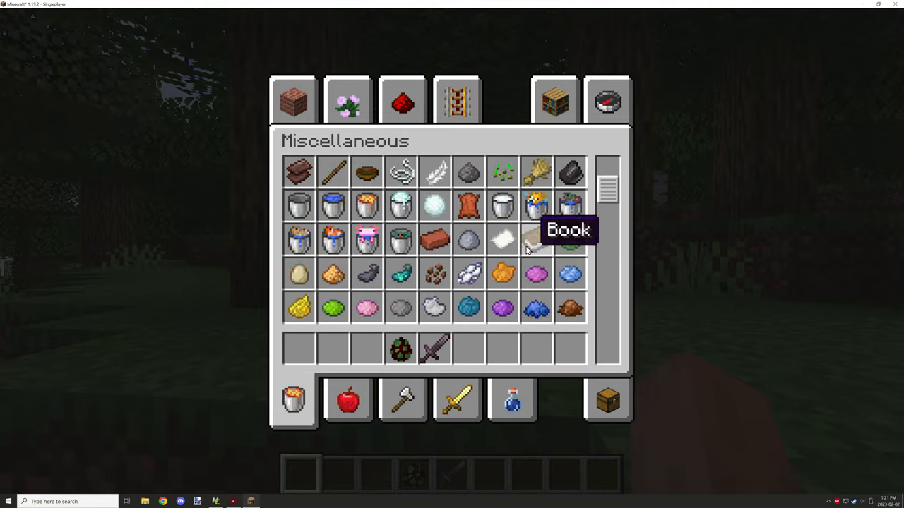
left_click(348, 100)
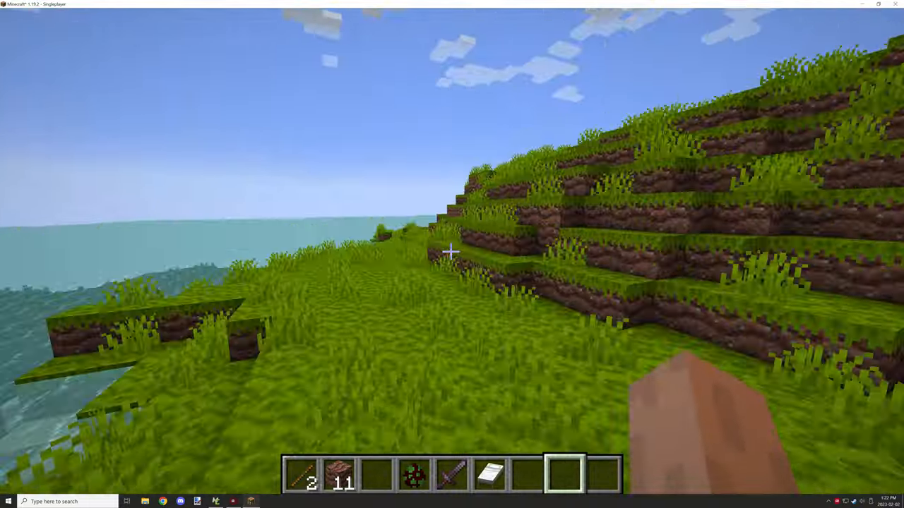
Close the inventory and break a grass block beside the exposed dirt wall.
key("e")
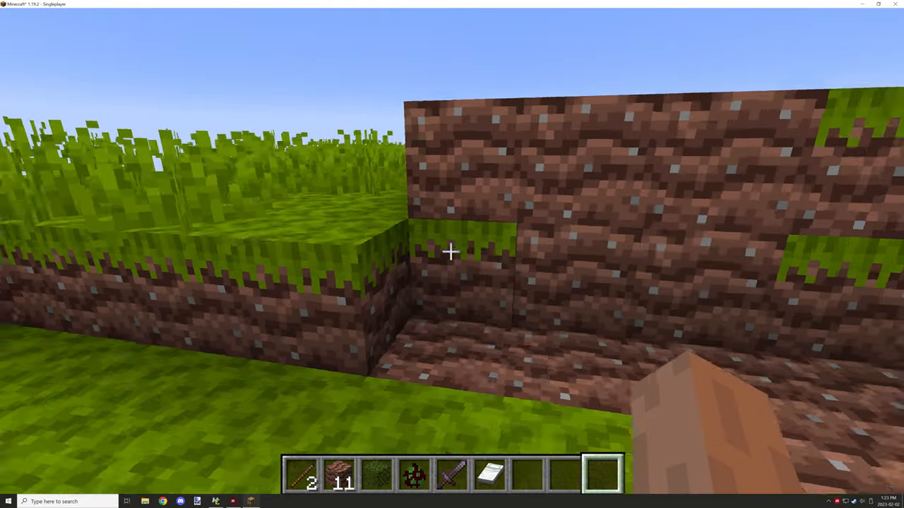
mouse_move(452, 254)
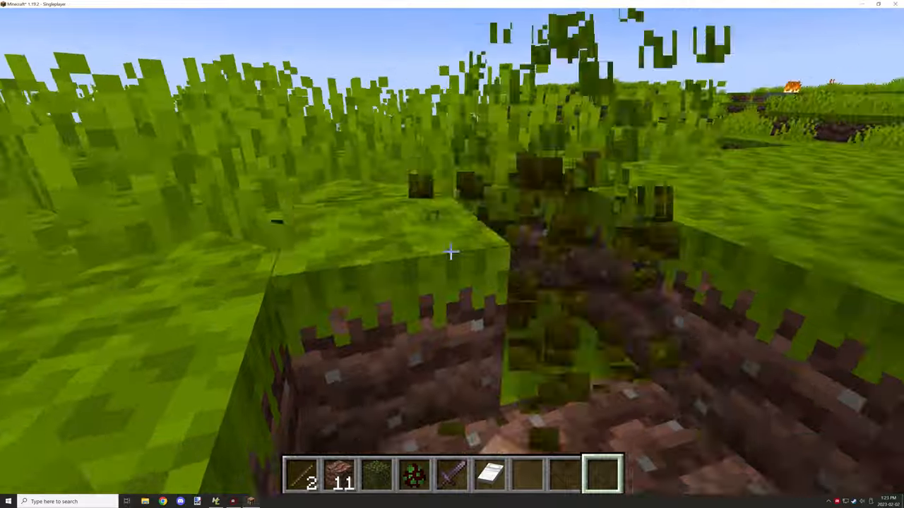